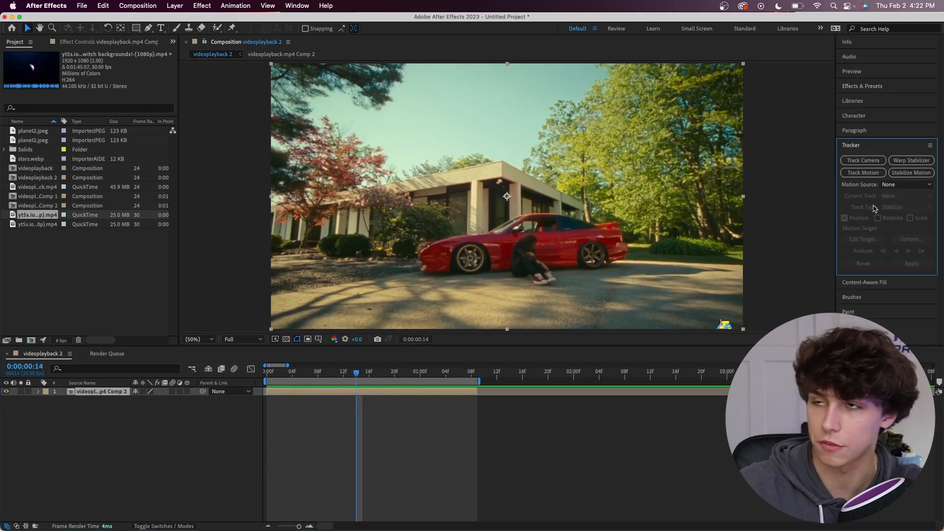
Show Effect Controls from the Window menu to view the solved 3D Camera Tracker.
left_click(296, 6)
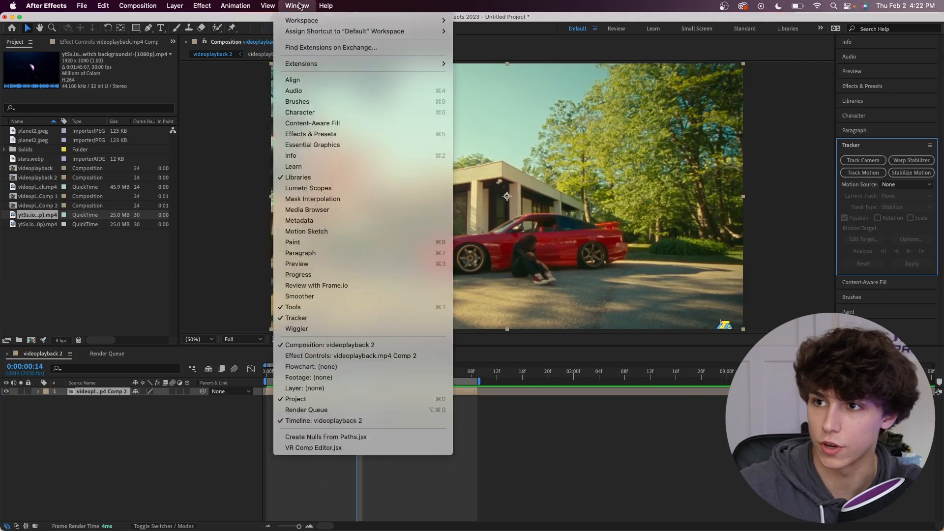
mouse_move(710, 288)
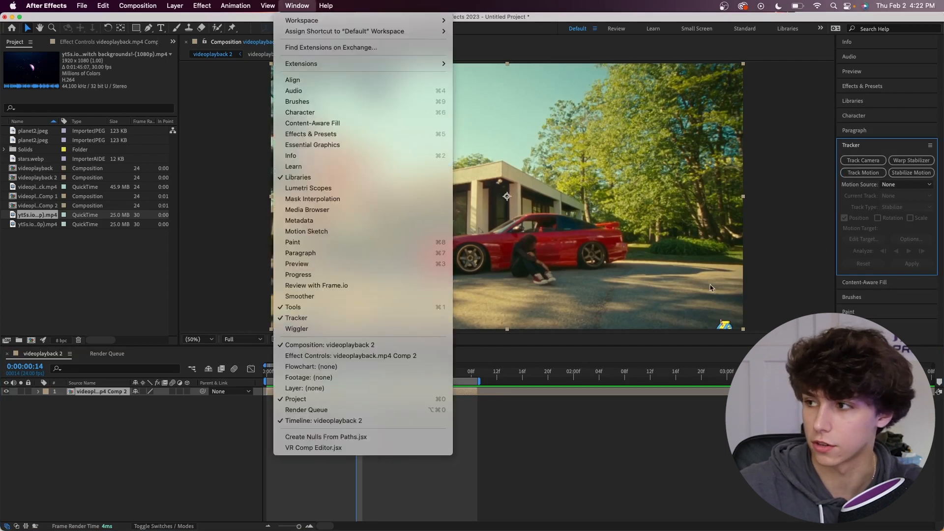
left_click(862, 160)
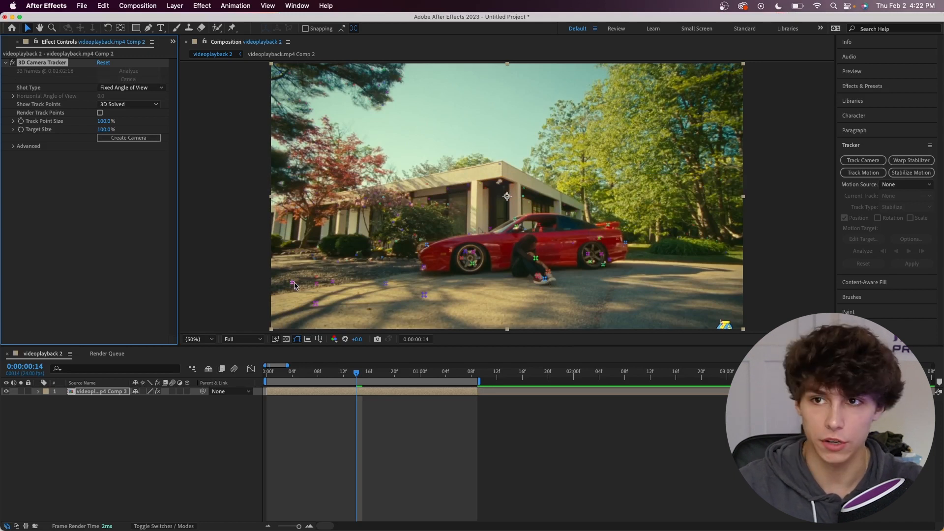
Create a 3D Tracker Camera from the solved track and add the planet clip above it.
left_click(128, 137)
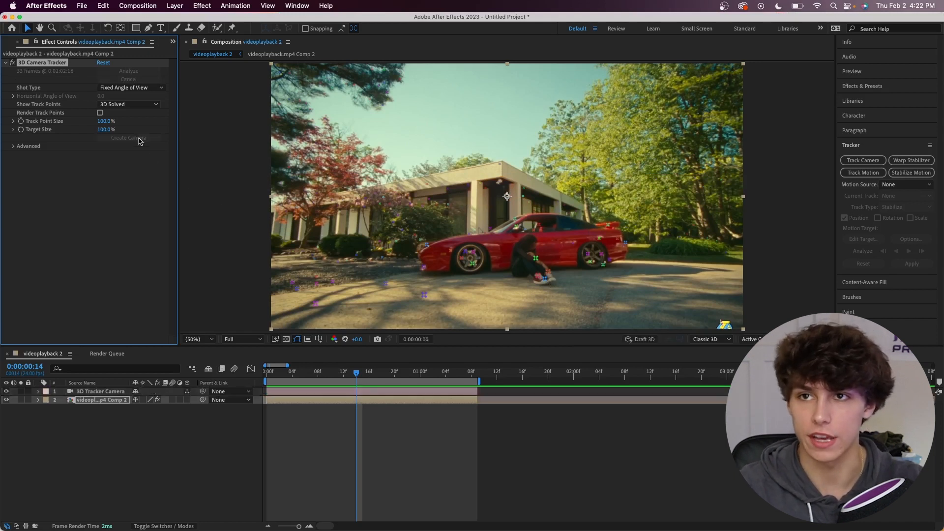
left_click(127, 137)
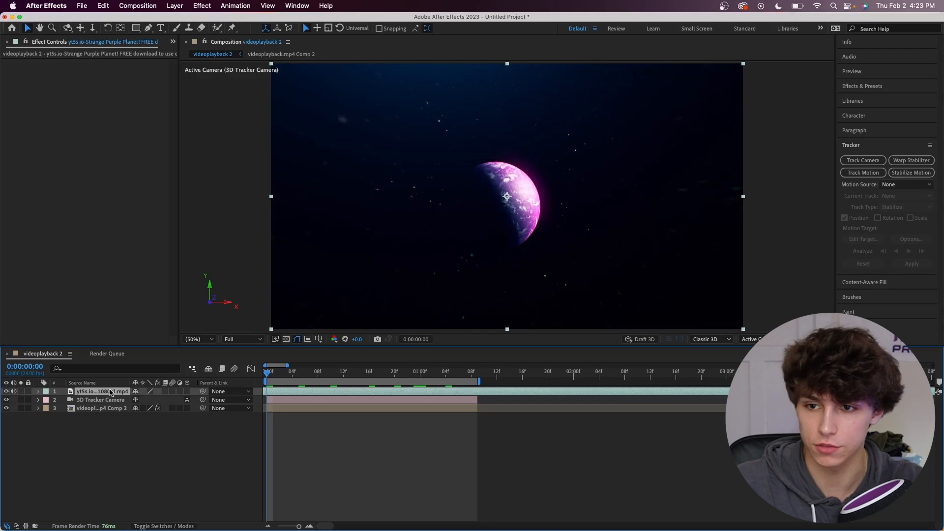
Set the planet layer to Screen blend and 3D, then move it far back and up into the sky.
right_click(102, 391)
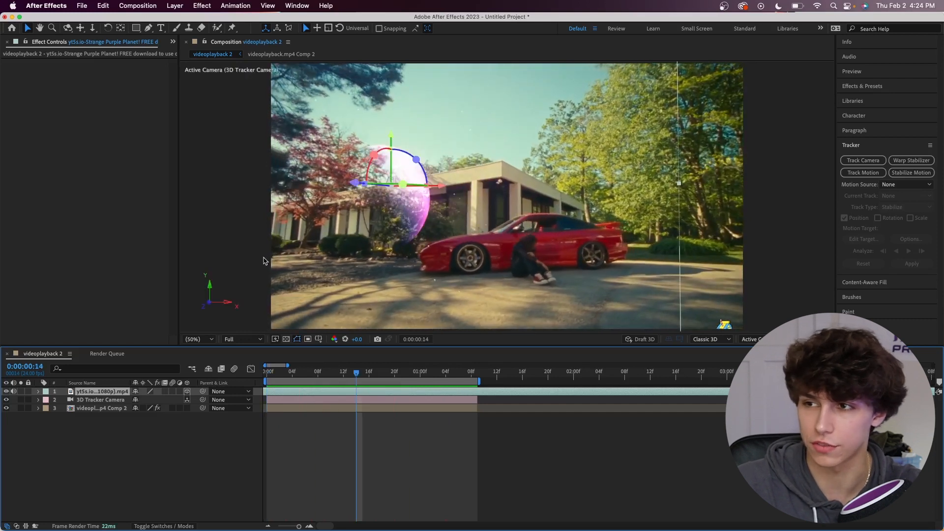
mouse_move(357, 206)
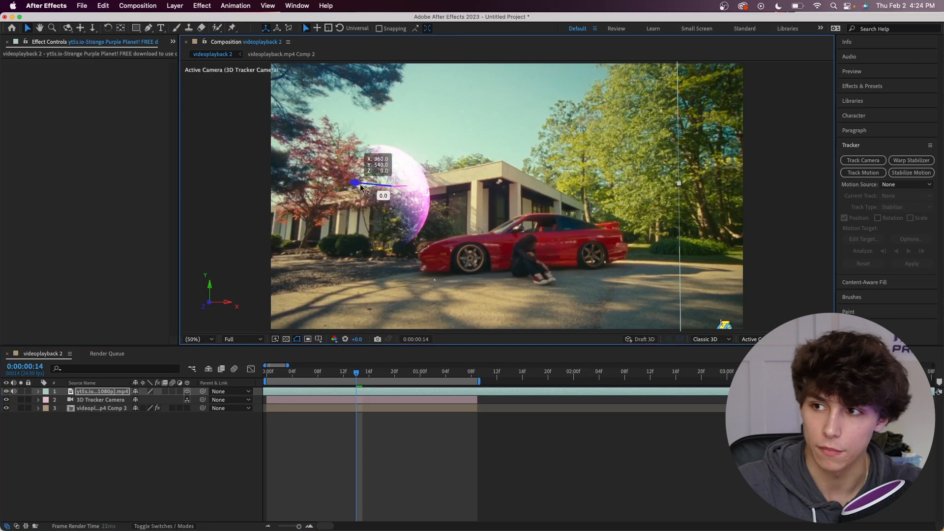
left_click_drag(361, 184, 509, 199)
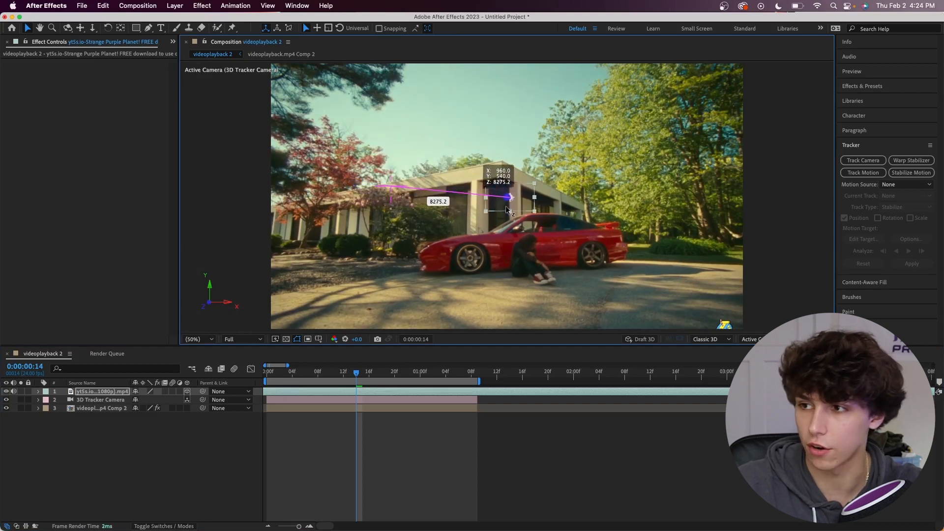
left_click_drag(508, 197, 518, 199)
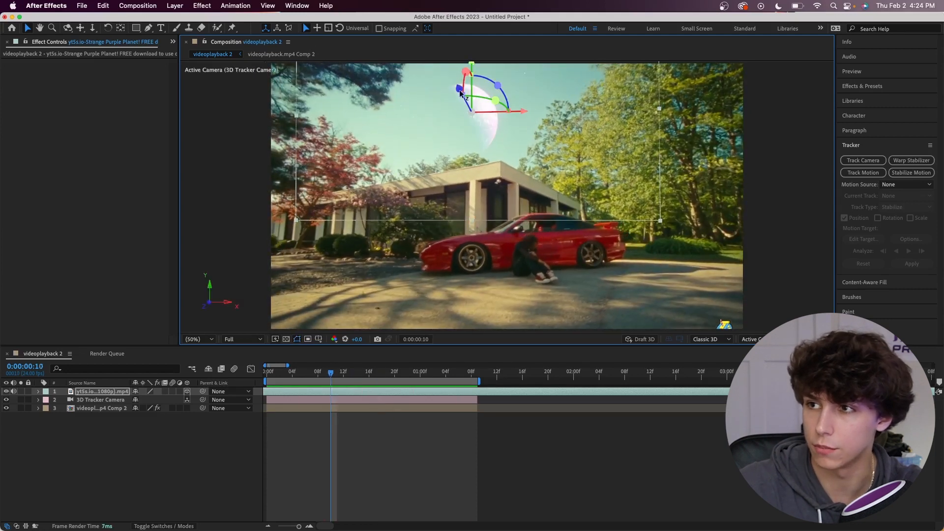
left_click_drag(476, 96, 514, 192)
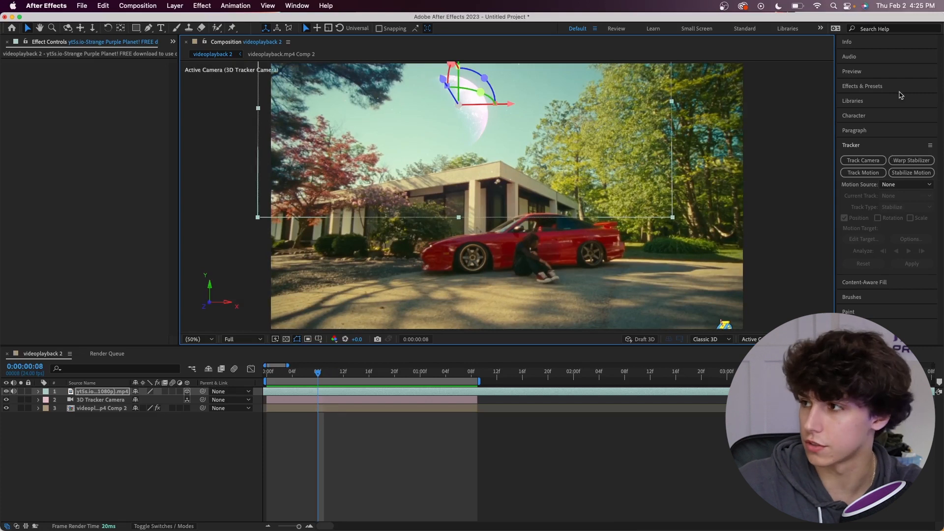
Find Lumetri Color and apply it to the planet with contrast 85 and whites 42.
type("lumet")
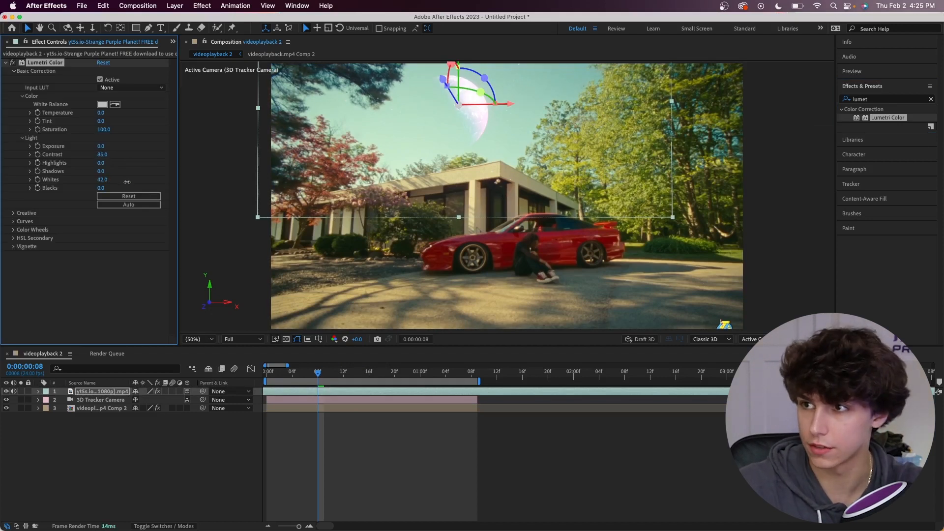
scroll("down", 3)
type("glow")
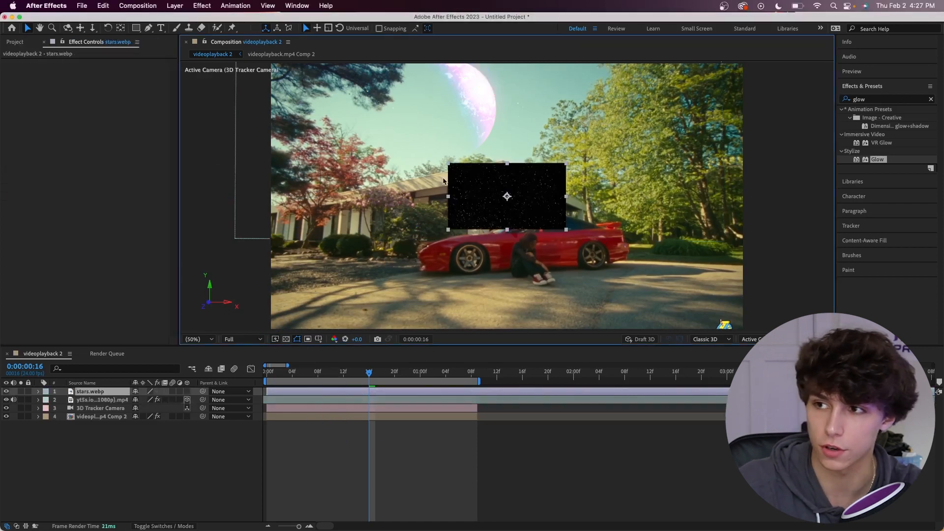
mouse_move(139, 425)
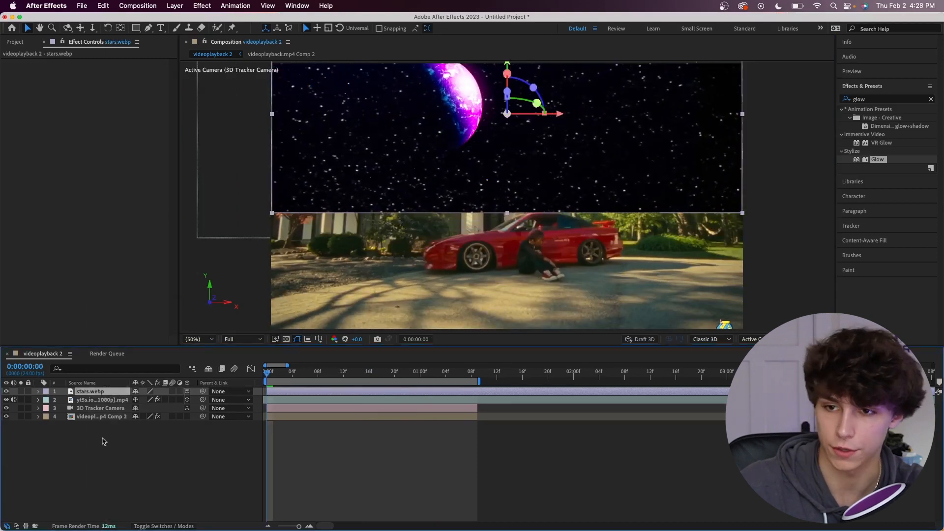
Set the enlarged stars layer to Screen blending so faint stars show around the planet.
right_click(102, 441)
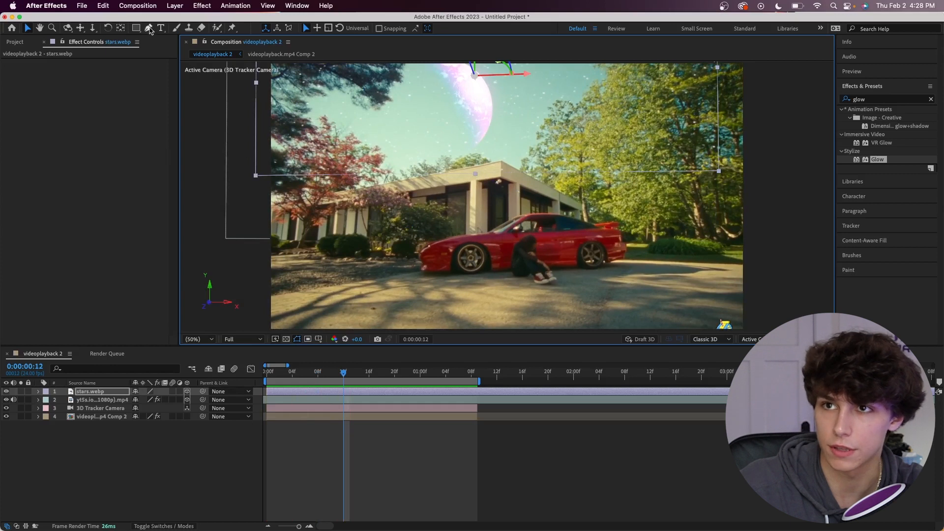
Mask the stars to the sky above the house with 125-pixel feather and 18-pixel expansion.
left_click(177, 28)
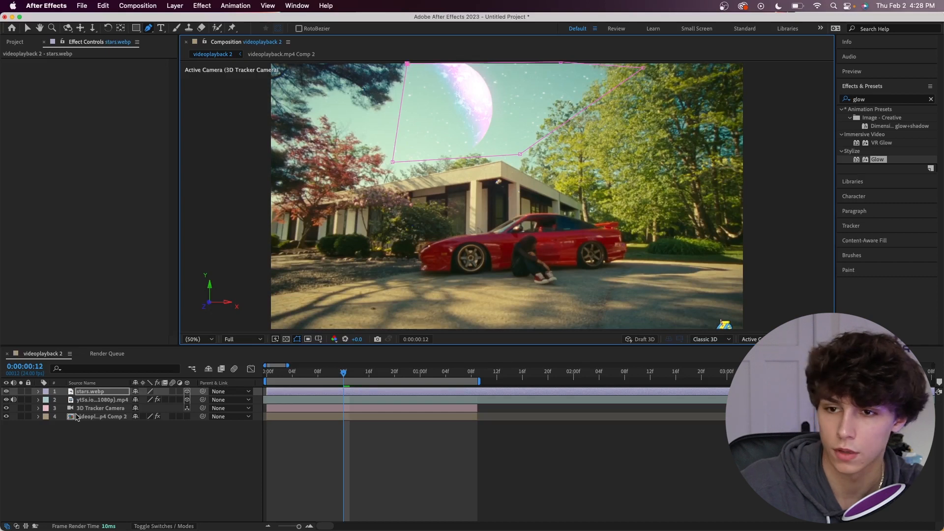
left_click(38, 392)
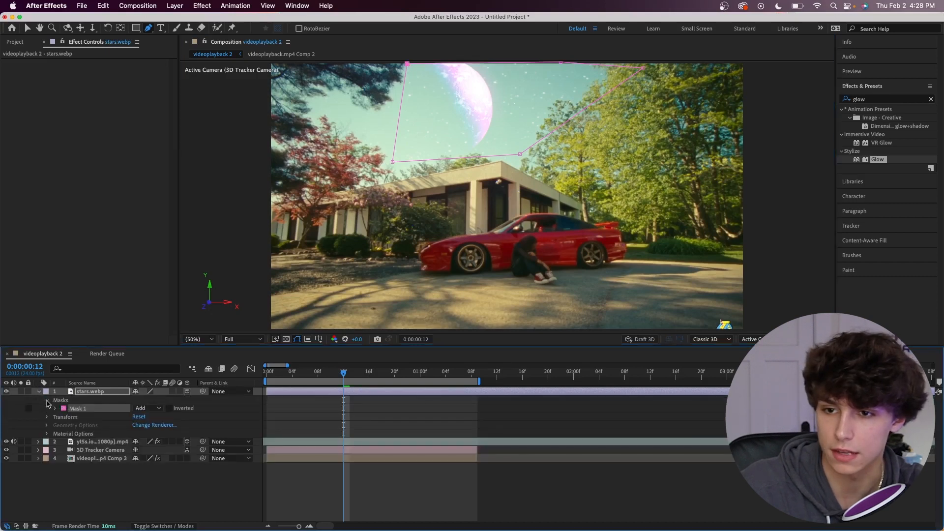
left_click(55, 408)
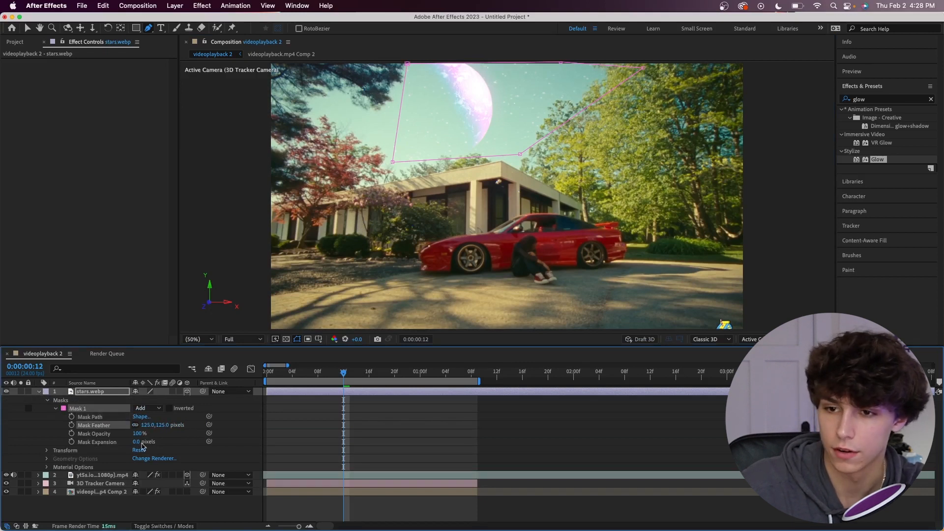
left_click_drag(143, 442, 162, 442)
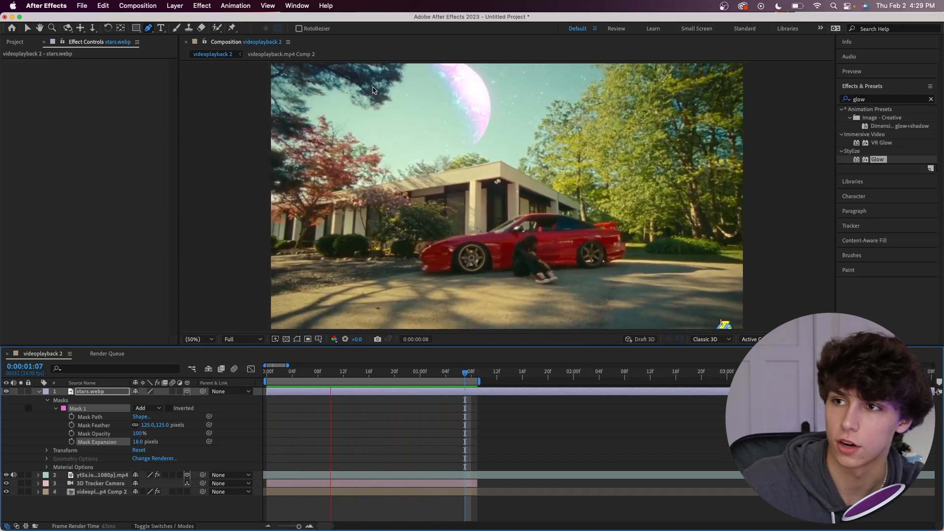
left_click(422, 370)
type("lumetri")
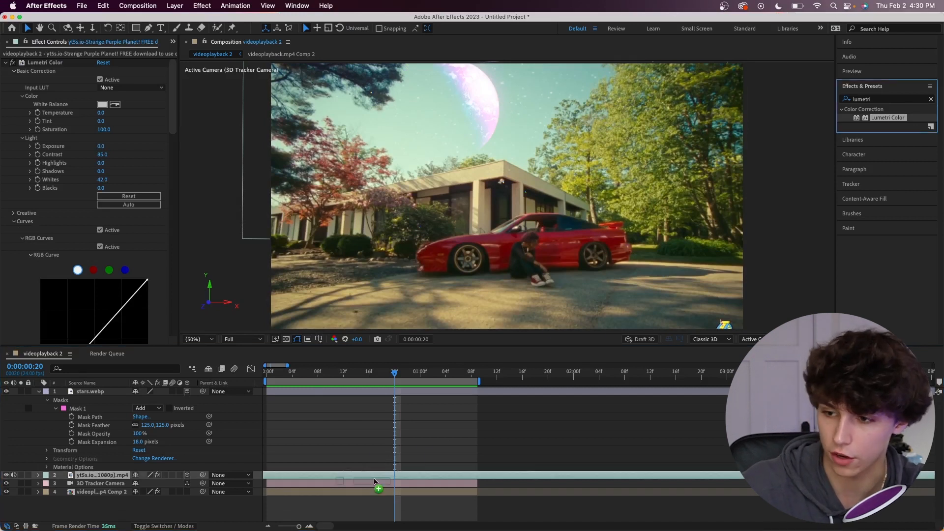
Add Lumetri Color to the driveway footage layer and reveal its Curves section.
left_click(101, 492)
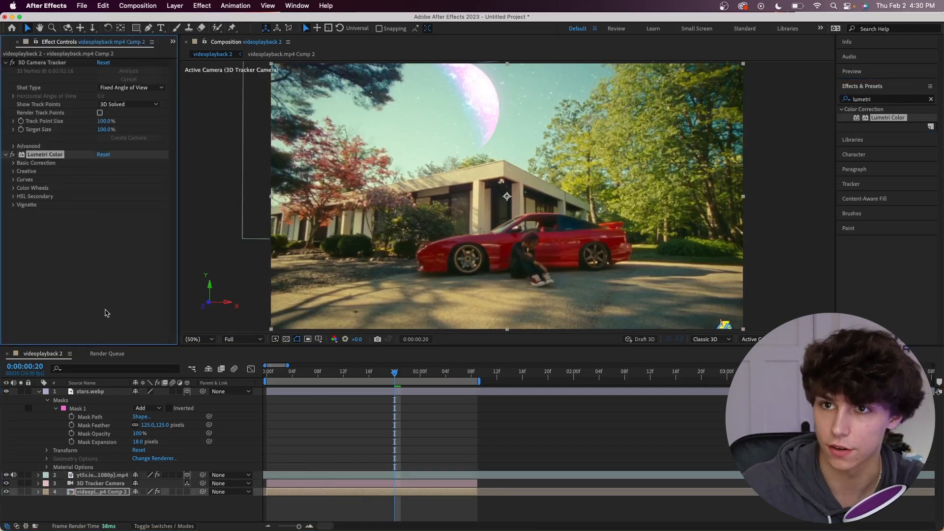
left_click(36, 162)
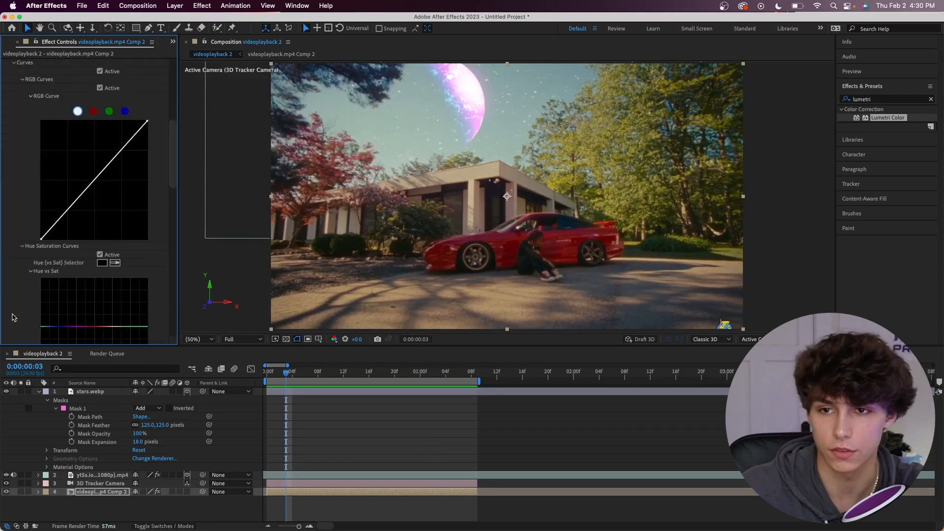
Shape the Hue vs Hue curve to shift the green trees to pink-purple.
scroll("down", 3)
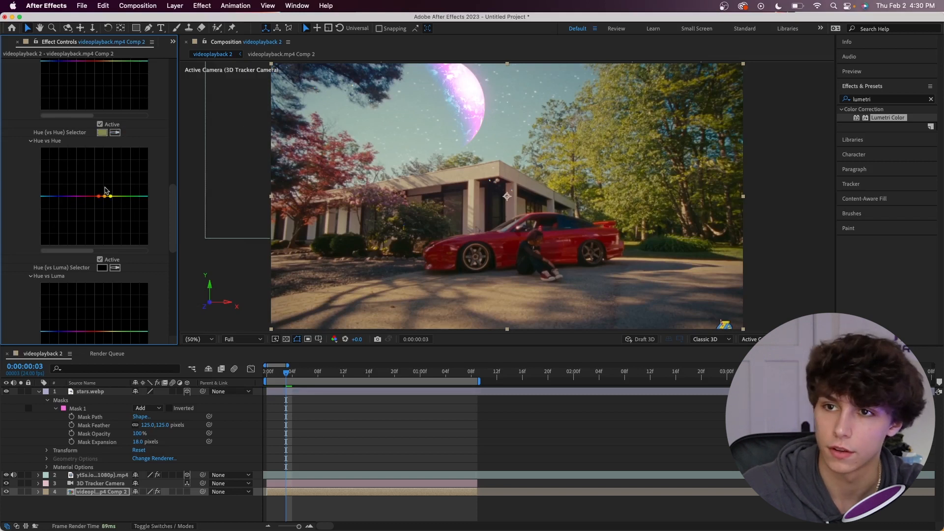
left_click_drag(110, 196, 109, 175)
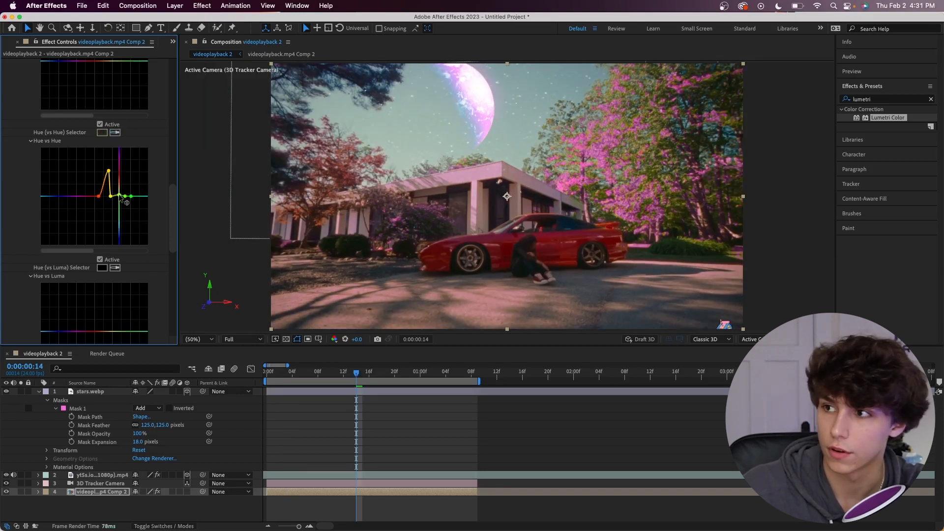
left_click_drag(124, 199, 124, 159)
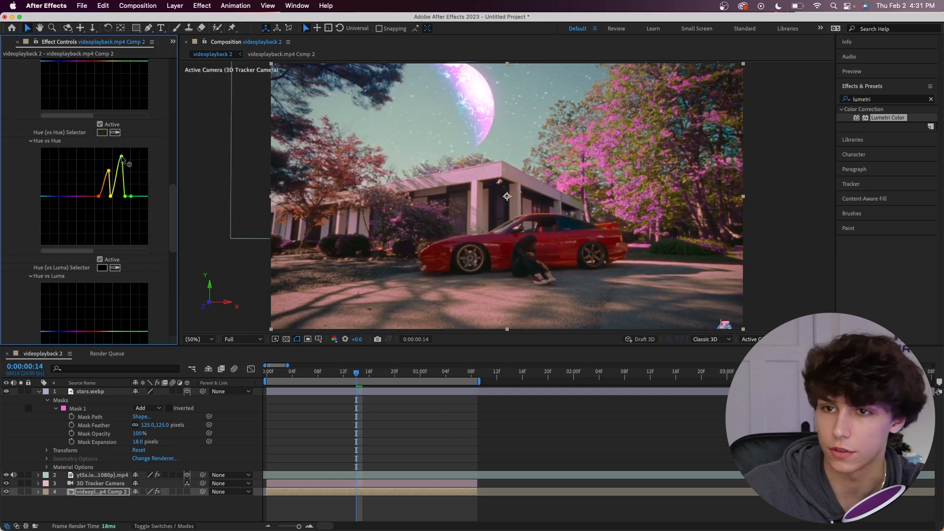